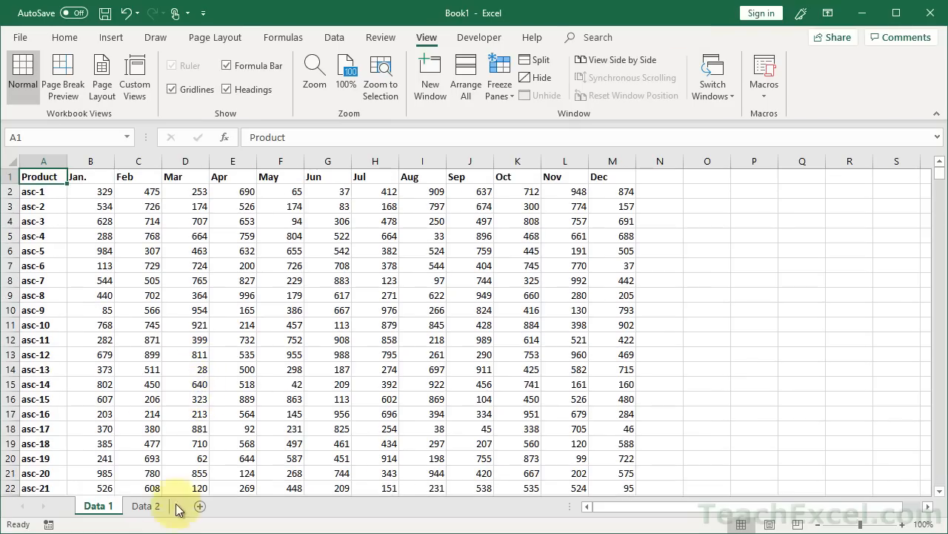
- Glance at the Data 2 sheet, return to Data 1, and open a second window of the workbook
left_click(145, 505)
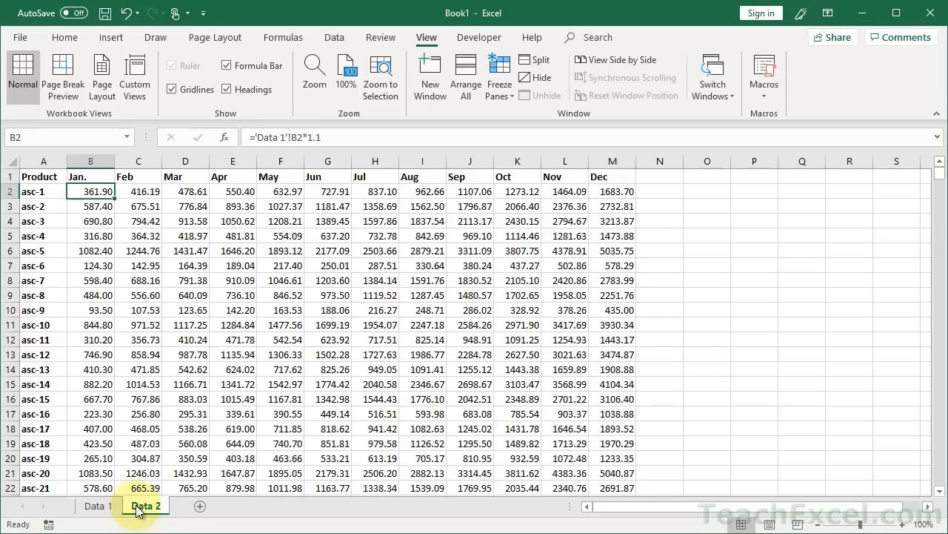
left_click(97, 505)
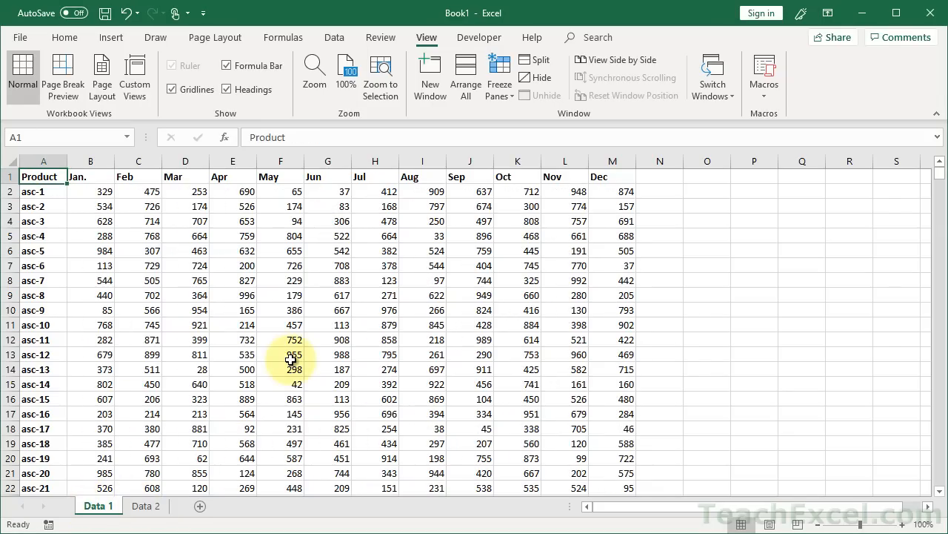
mouse_move(430, 75)
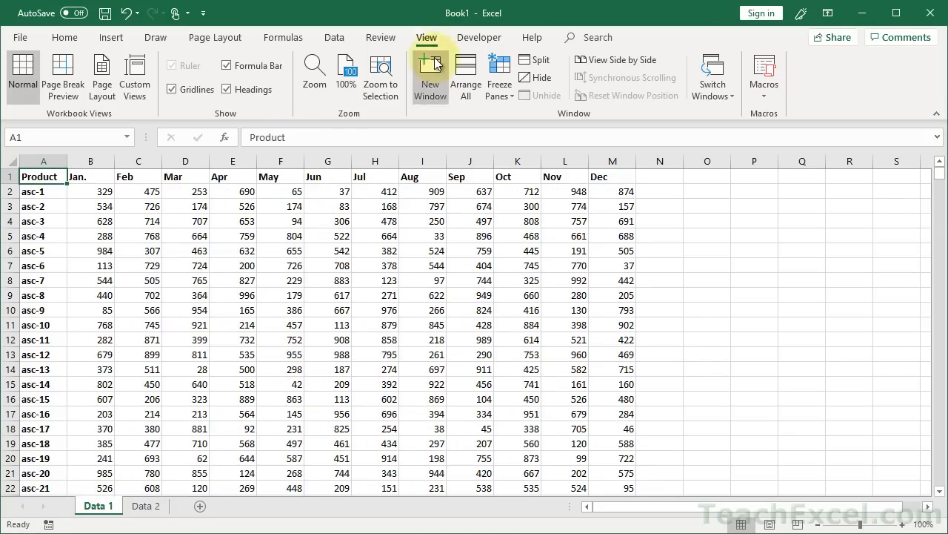
mouse_move(427, 37)
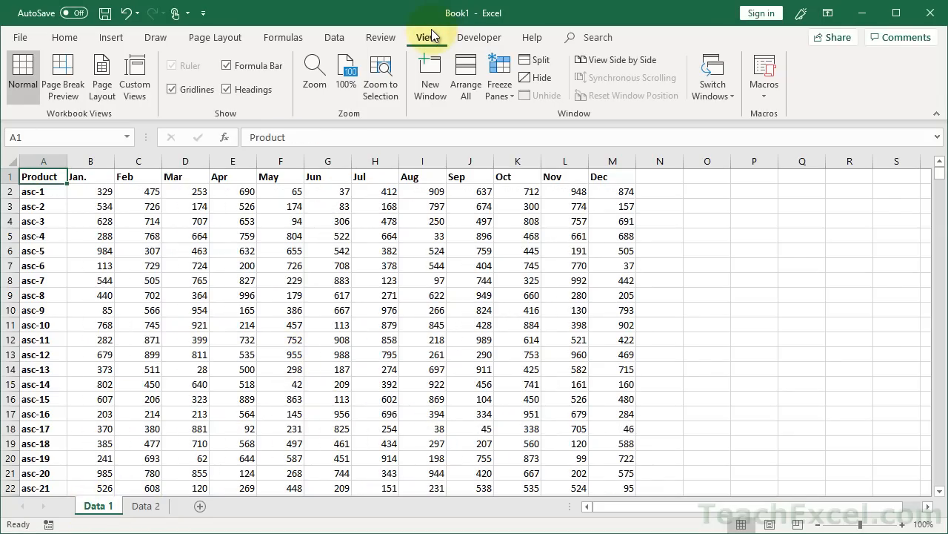
mouse_move(379, 77)
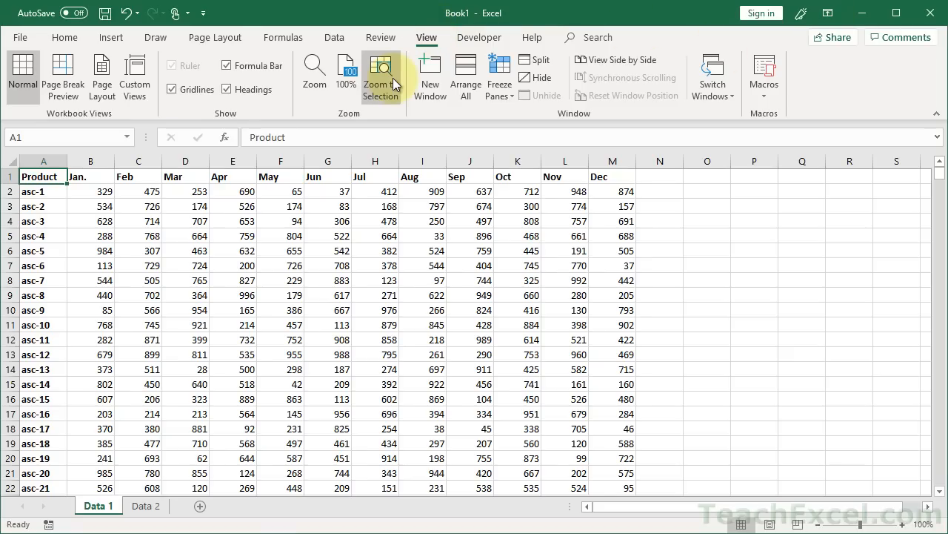
mouse_move(379, 74)
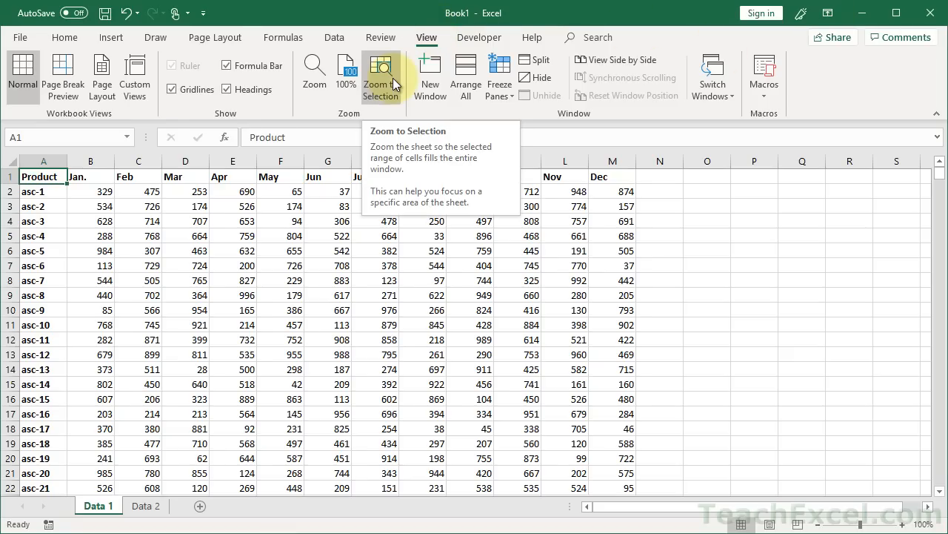
mouse_move(429, 77)
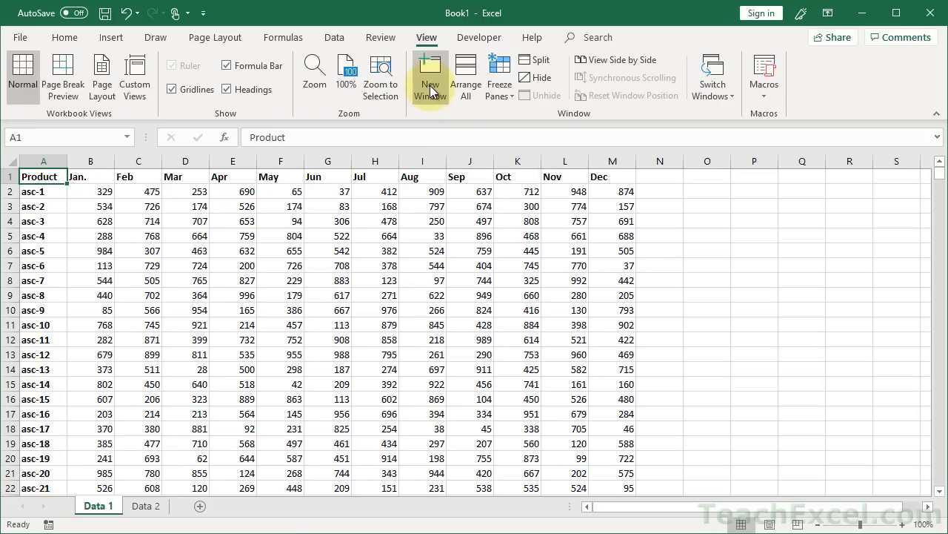
mouse_move(430, 78)
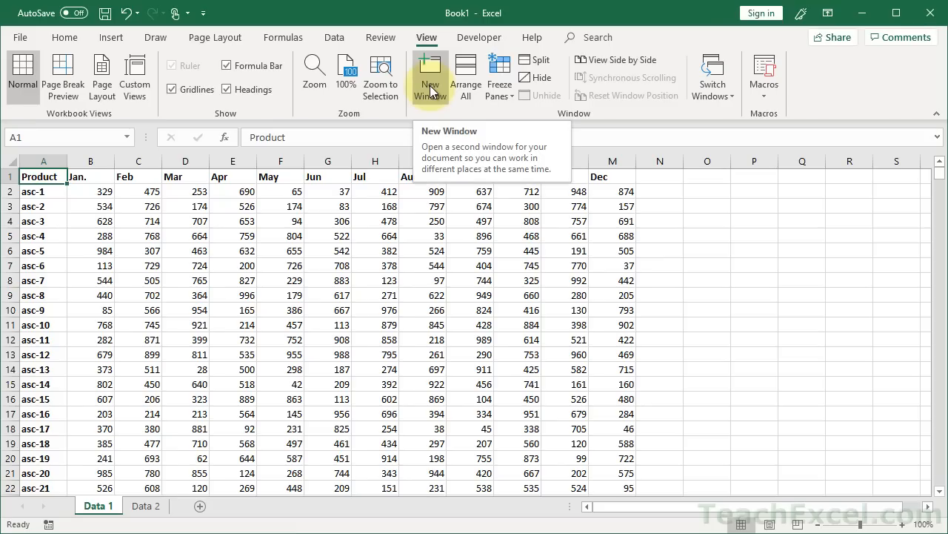
mouse_move(427, 37)
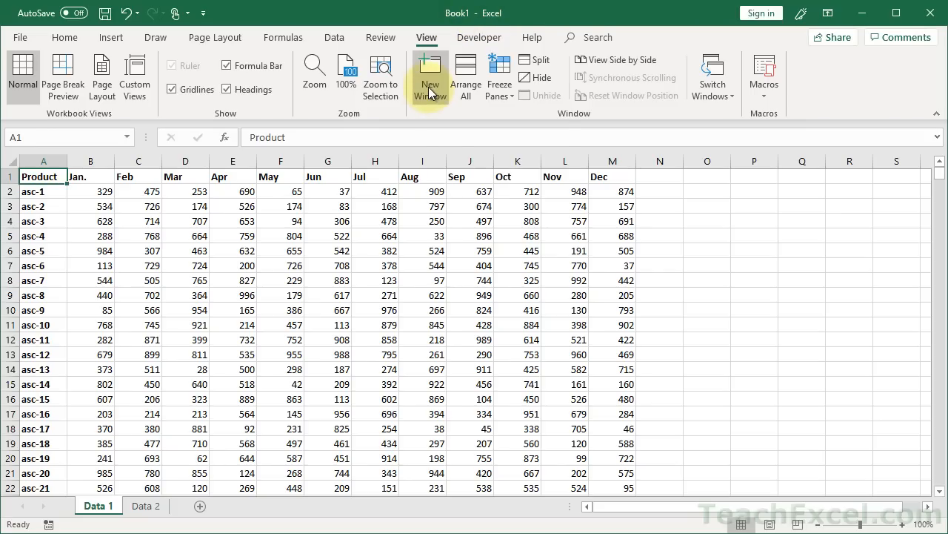
left_click(430, 77)
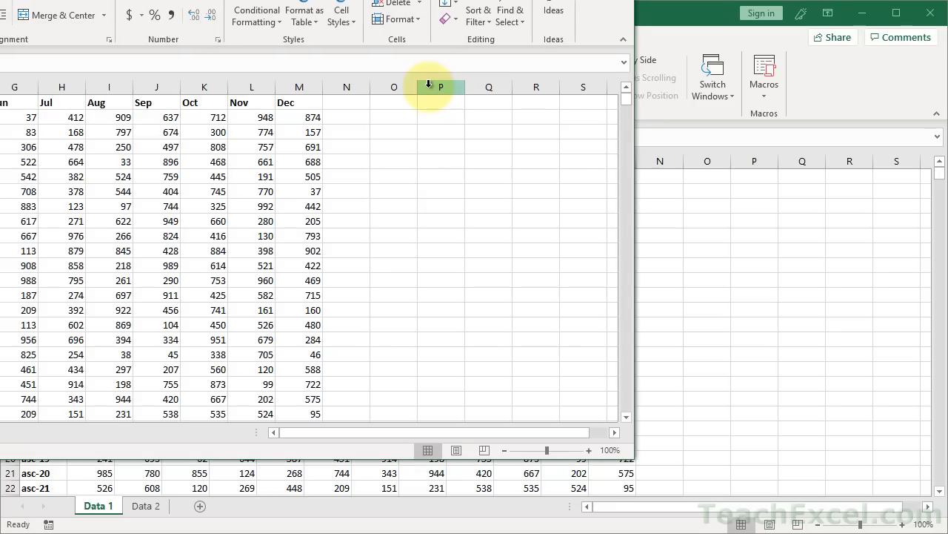
mouse_move(661, 15)
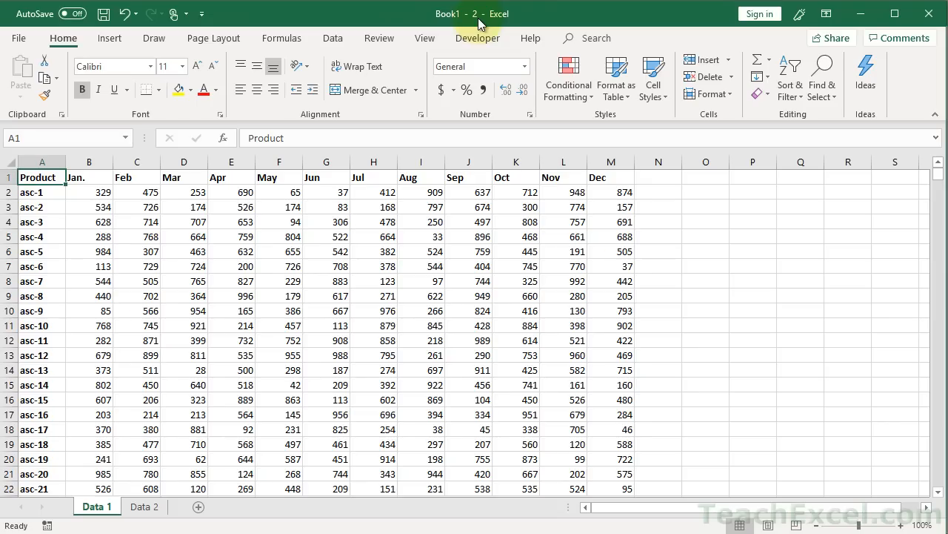
mouse_move(424, 39)
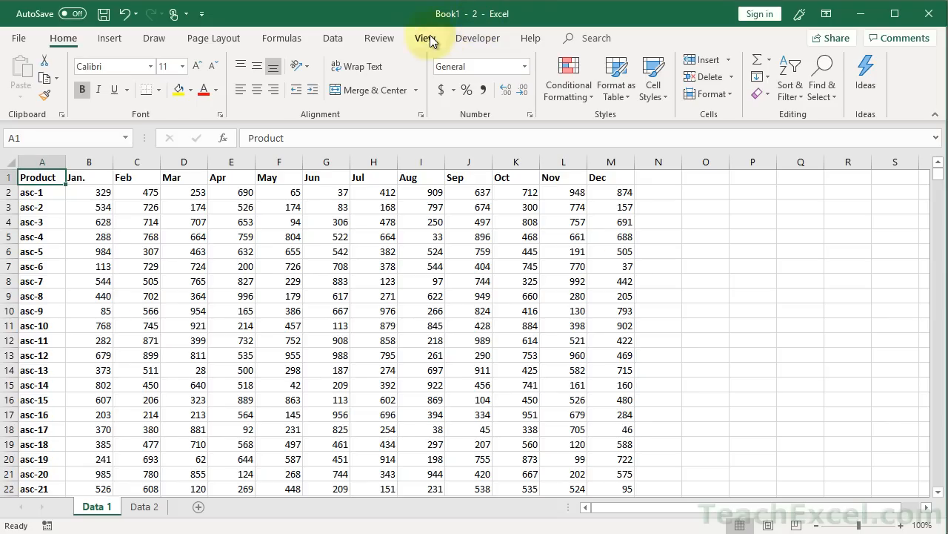
- In Arrange Windows, choose Vertical limited to the active workbook's windows
left_click(424, 38)
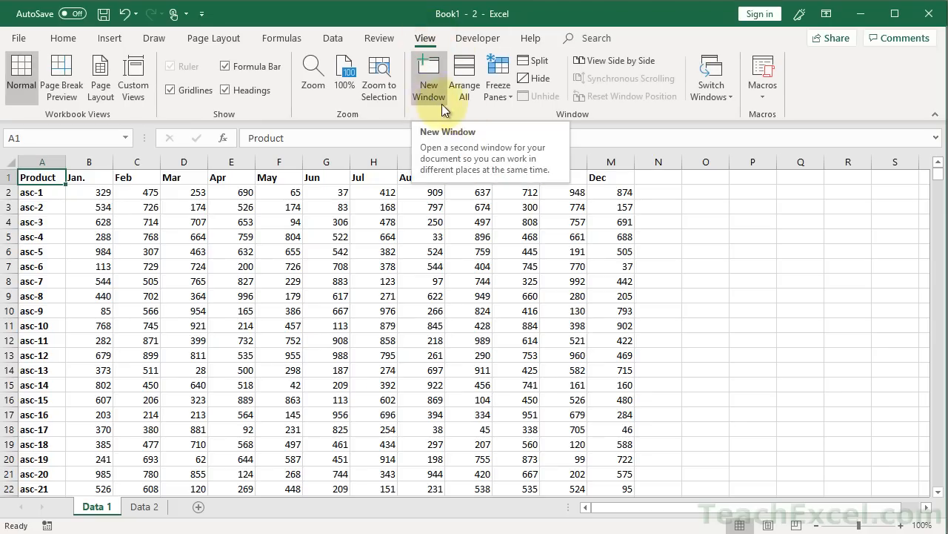
mouse_move(464, 77)
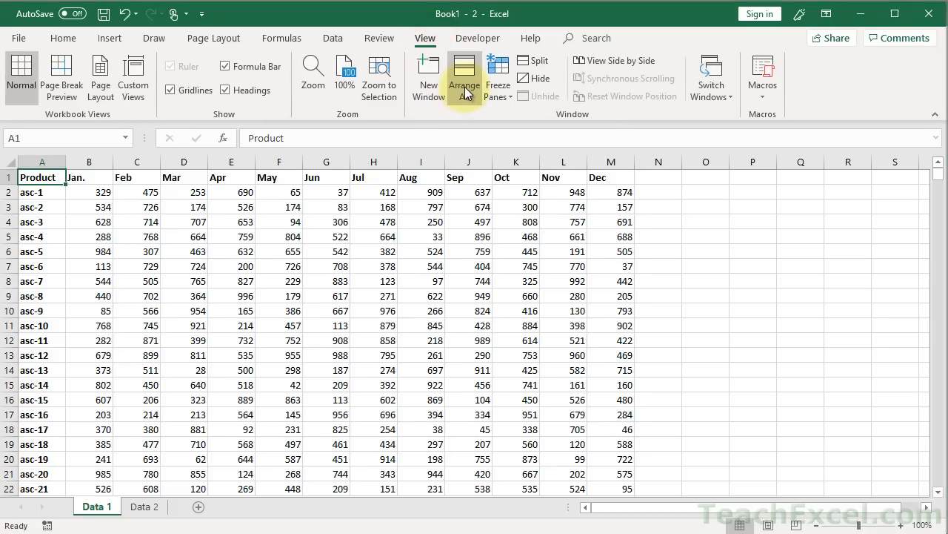
left_click(464, 77)
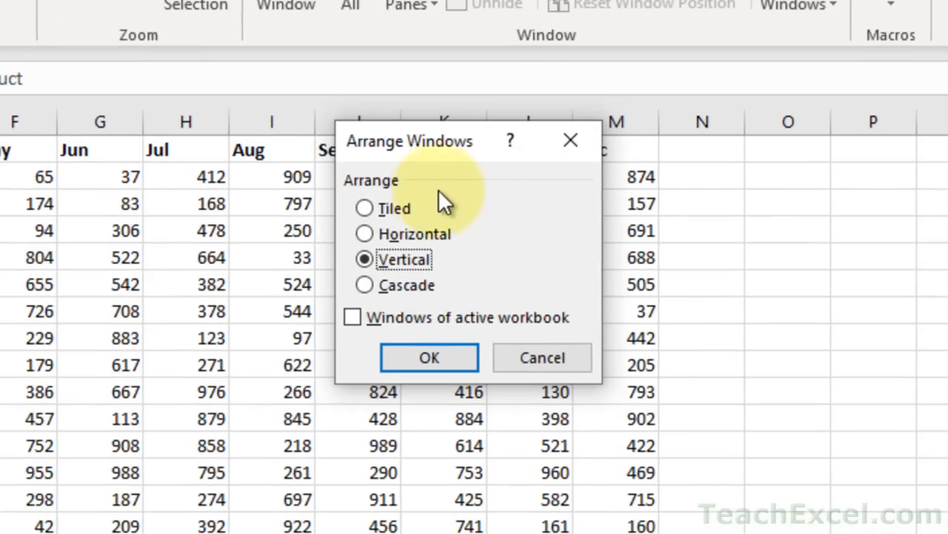
mouse_move(433, 307)
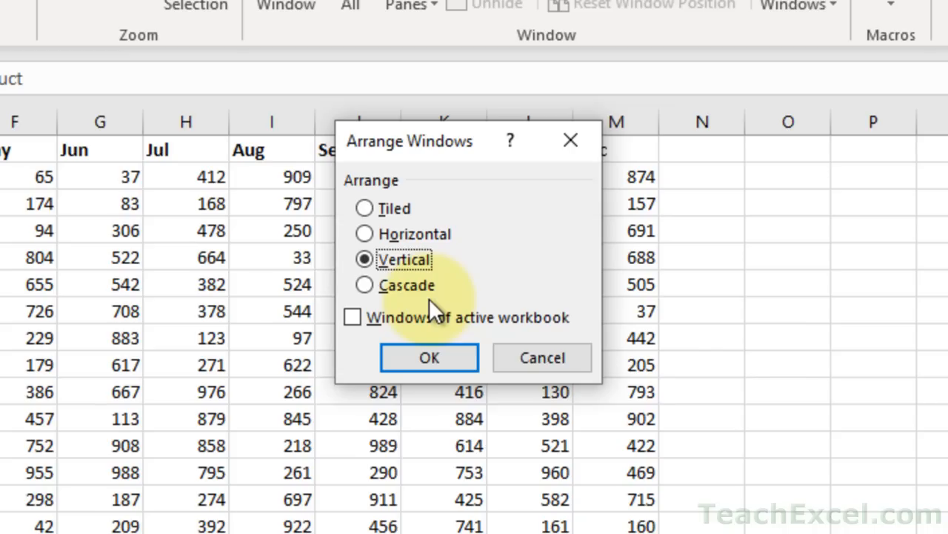
left_click(353, 317)
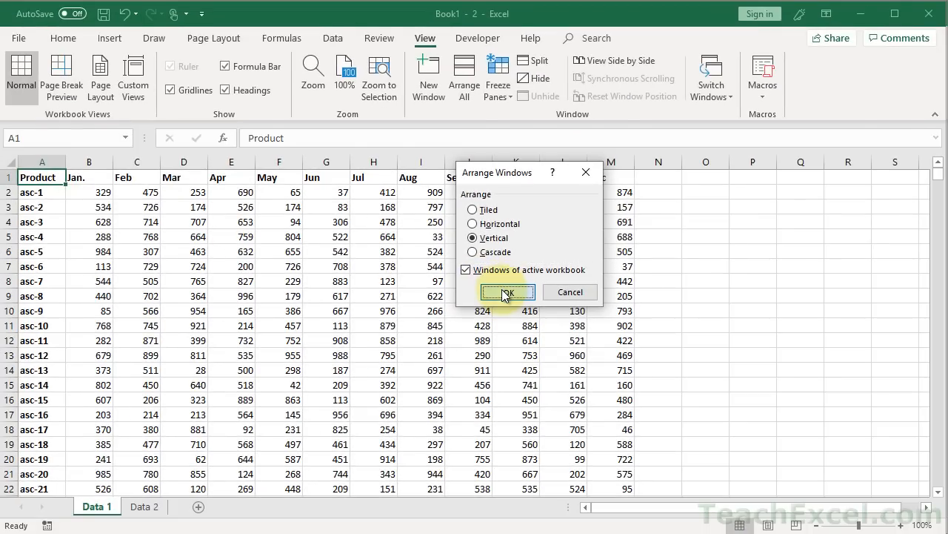
- Apply the arrangement so Data 1 sits left and Data 2 right
left_click(507, 290)
type("1000")
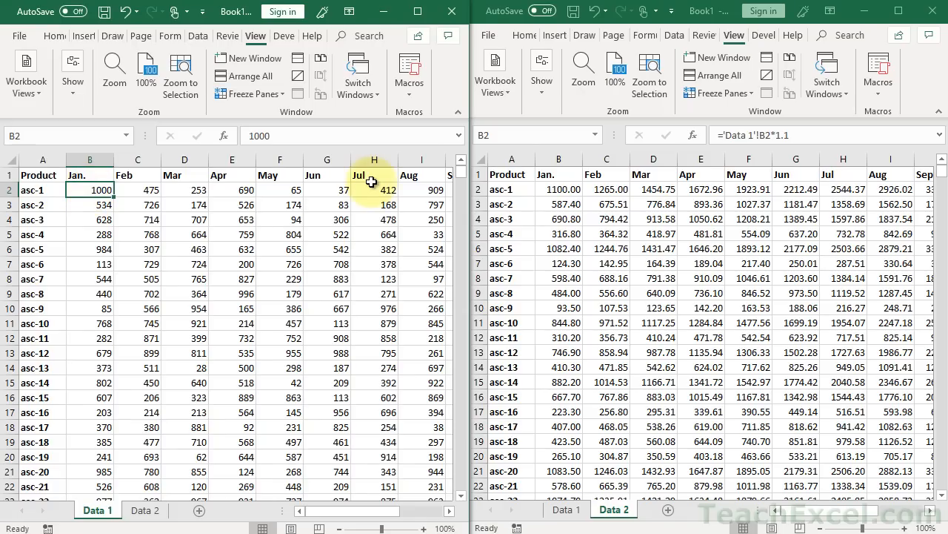
mouse_move(99, 211)
type("234")
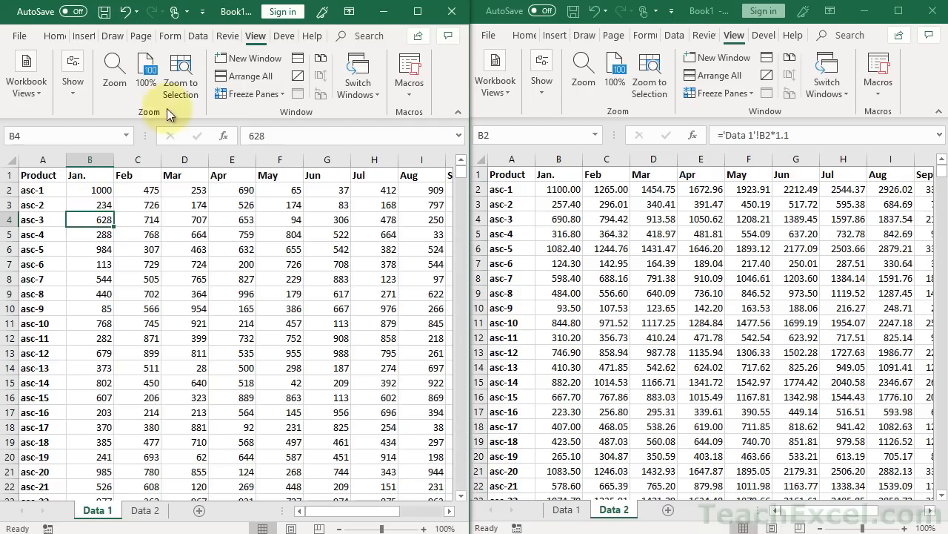
left_click(246, 76)
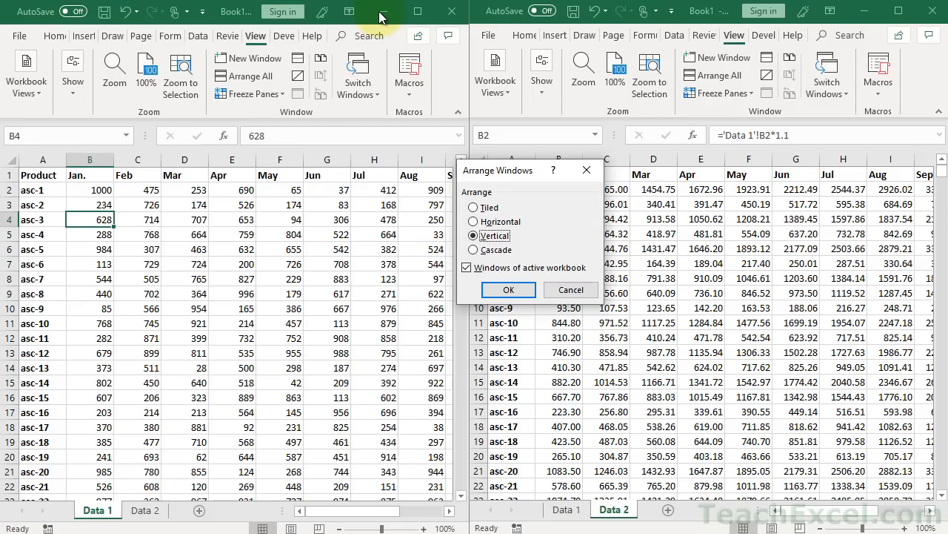
left_click(509, 289)
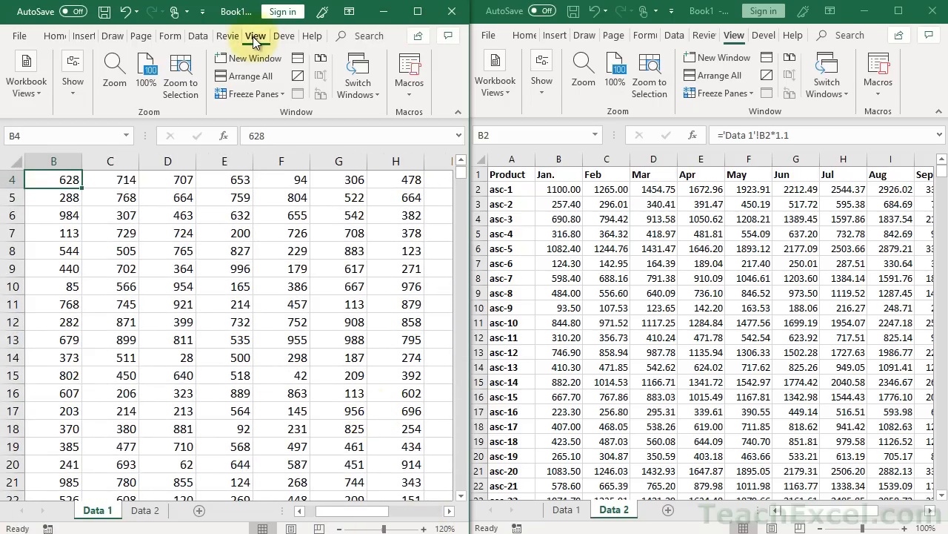
mouse_move(249, 57)
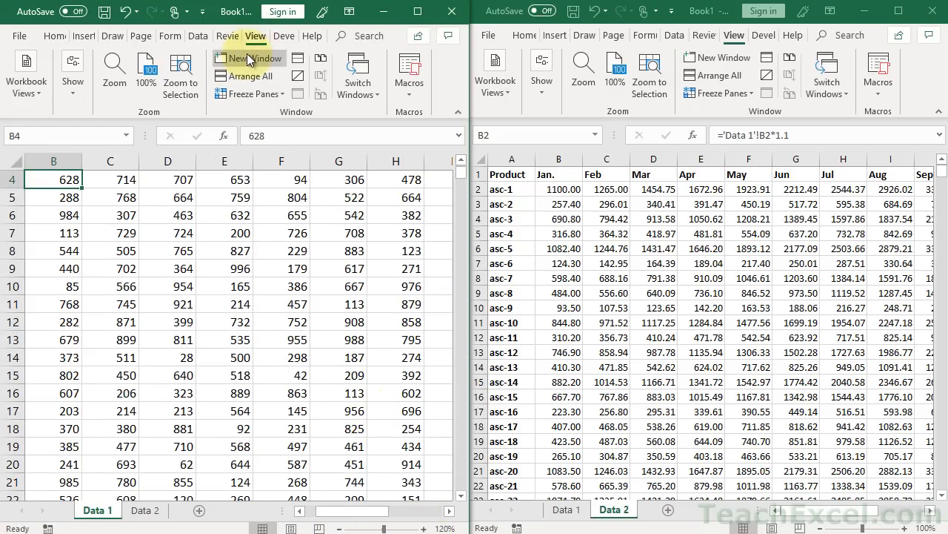
mouse_move(246, 58)
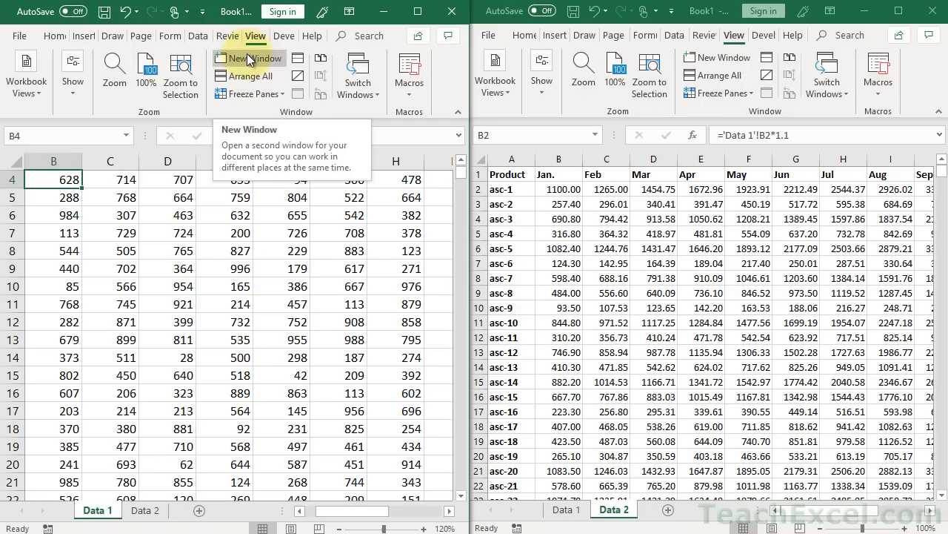
- Reopen the Arrange Windows options from the left window
left_click(246, 76)
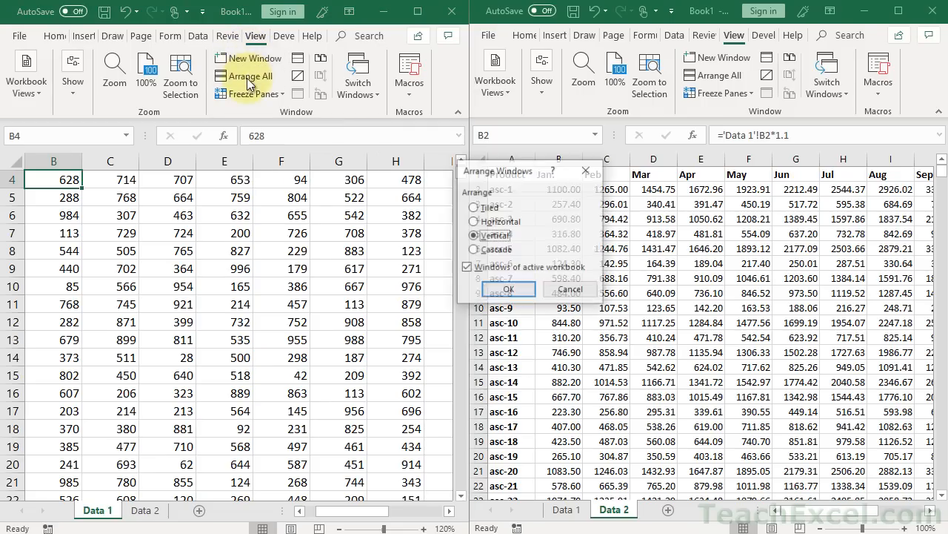